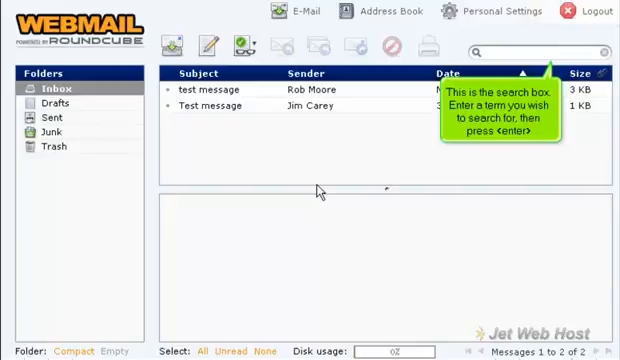
# - Search the Inbox for 'jim' and view the Jim Carey test message it finds
pyautogui.write('jil')
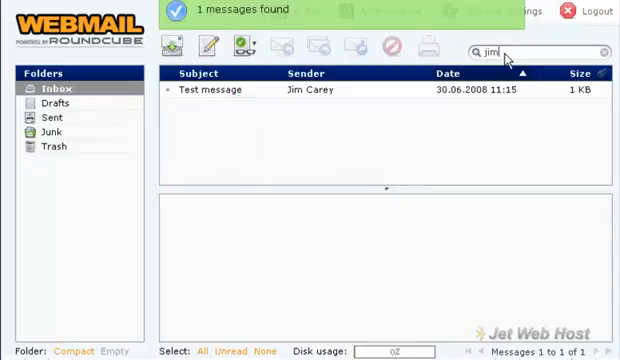
pyautogui.click(210, 88)
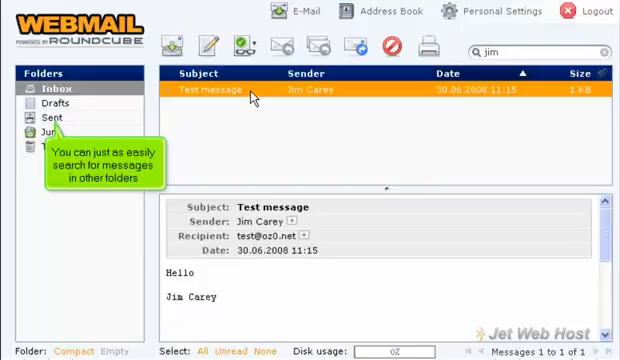
pyautogui.moveTo(144, 110)
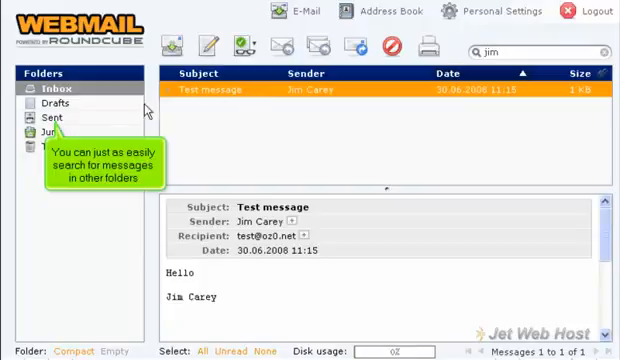
# - Search the Sent folder for 'jim', leaving only the 'text it out' message to Jim Carey
pyautogui.click(50, 116)
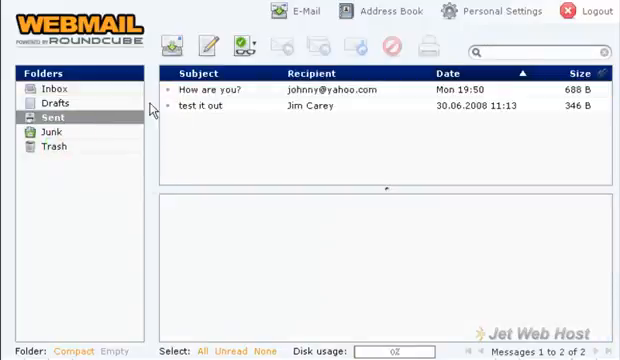
pyautogui.write('jim')
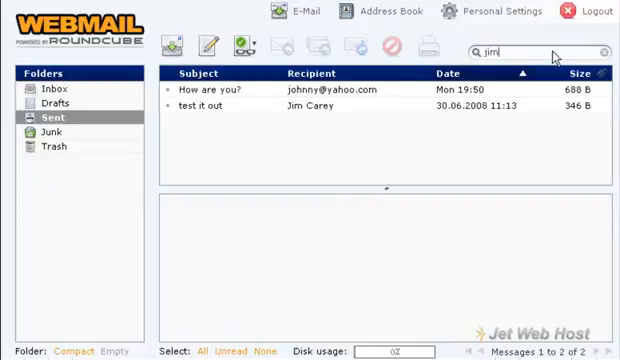
pyautogui.press('Return')
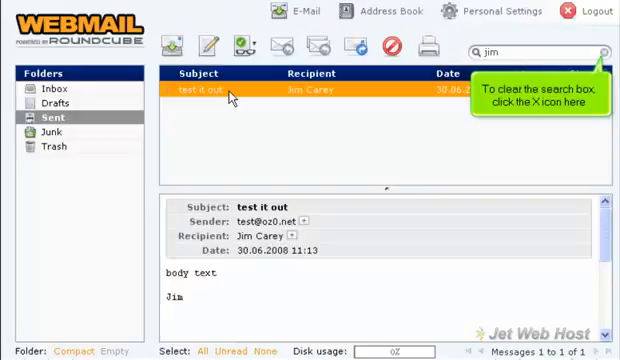
# - Clear the search and return to the Inbox listing both test messages
pyautogui.click(608, 52)
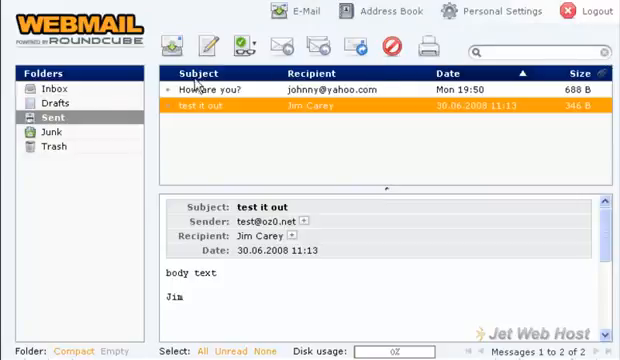
pyautogui.click(48, 88)
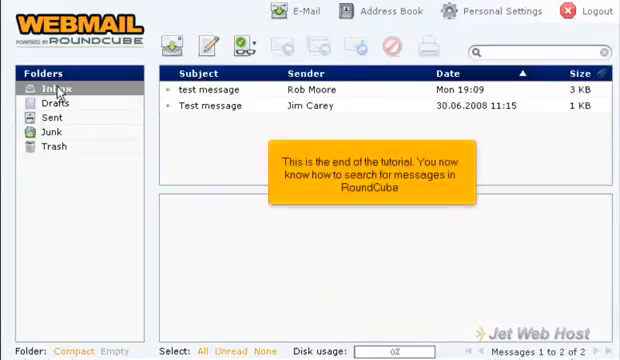